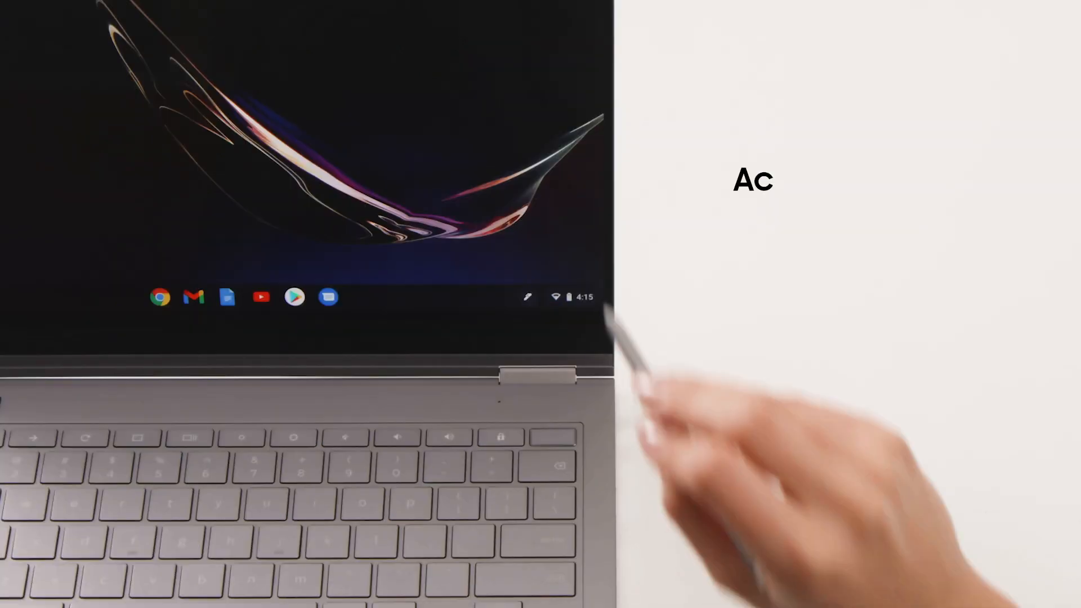
- Reach the People account settings via the quick settings panel and system Settings
click(571, 296)
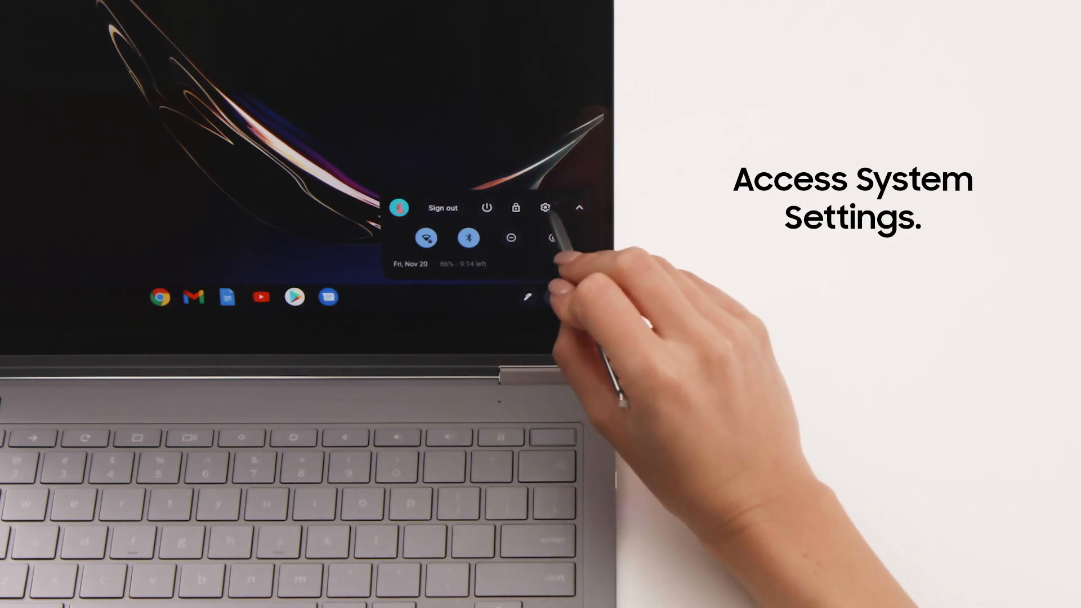
click(545, 207)
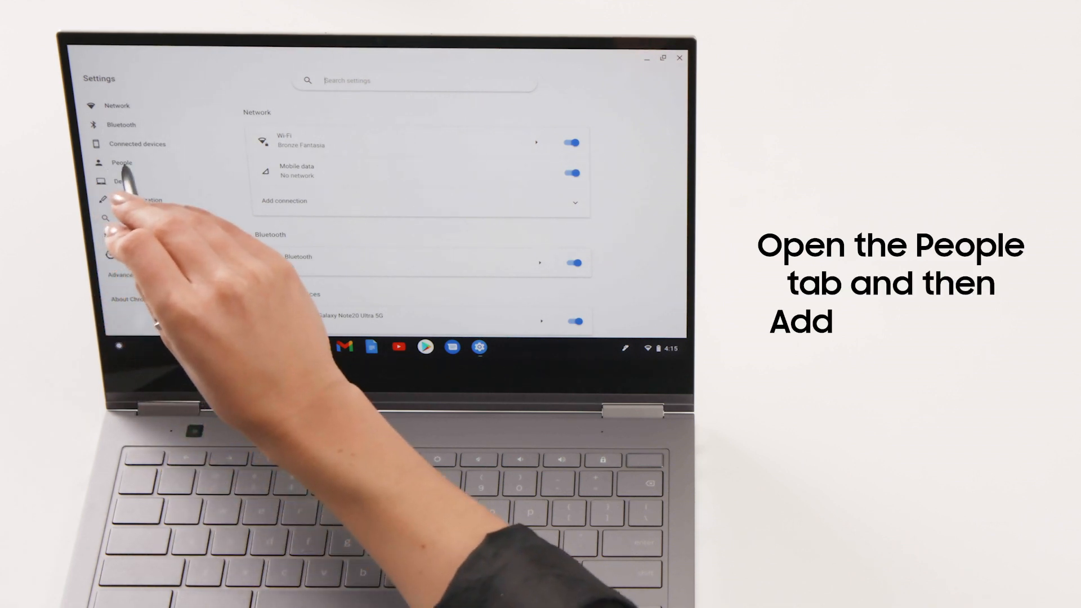
click(122, 162)
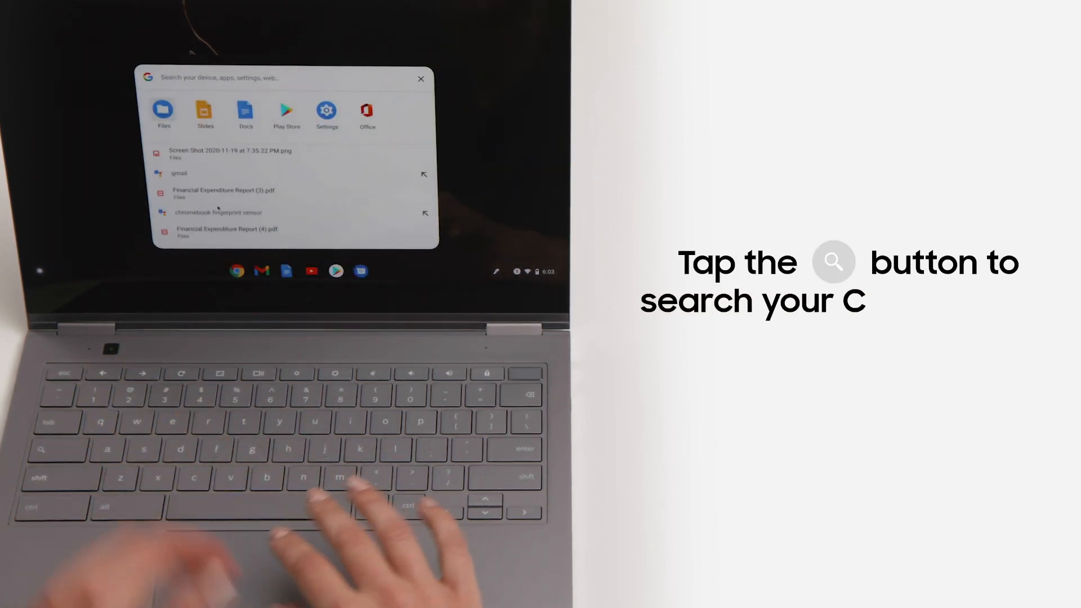
- Search the launcher for '2021' and 'business trends' to surface the 2021 Business Plan
text(2021)
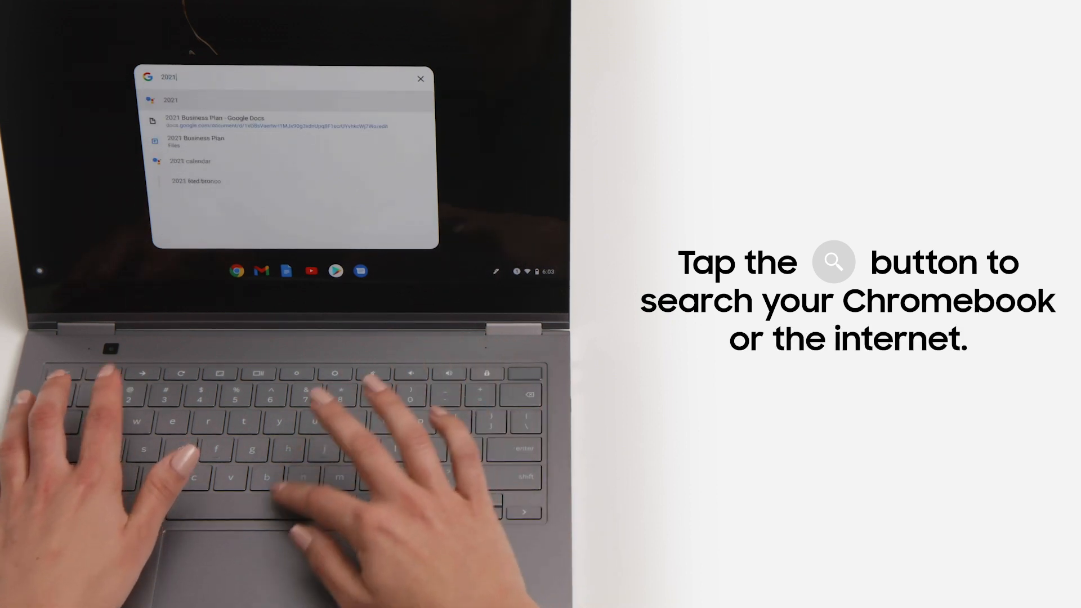
text(business trends)
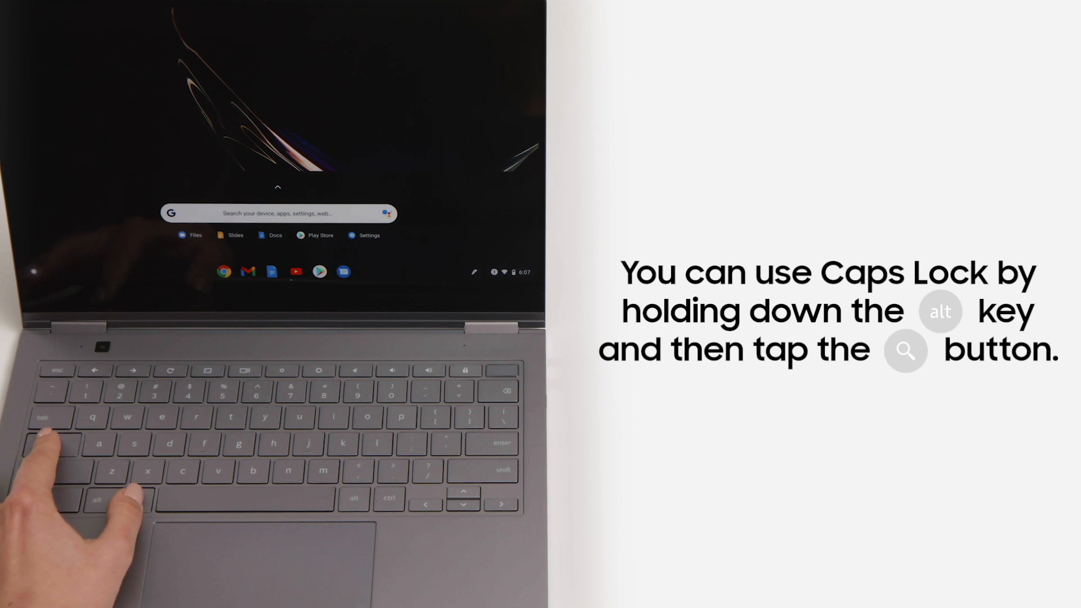
- Toggle Caps Lock on with the Alt+Search shortcut
key(alt+search)
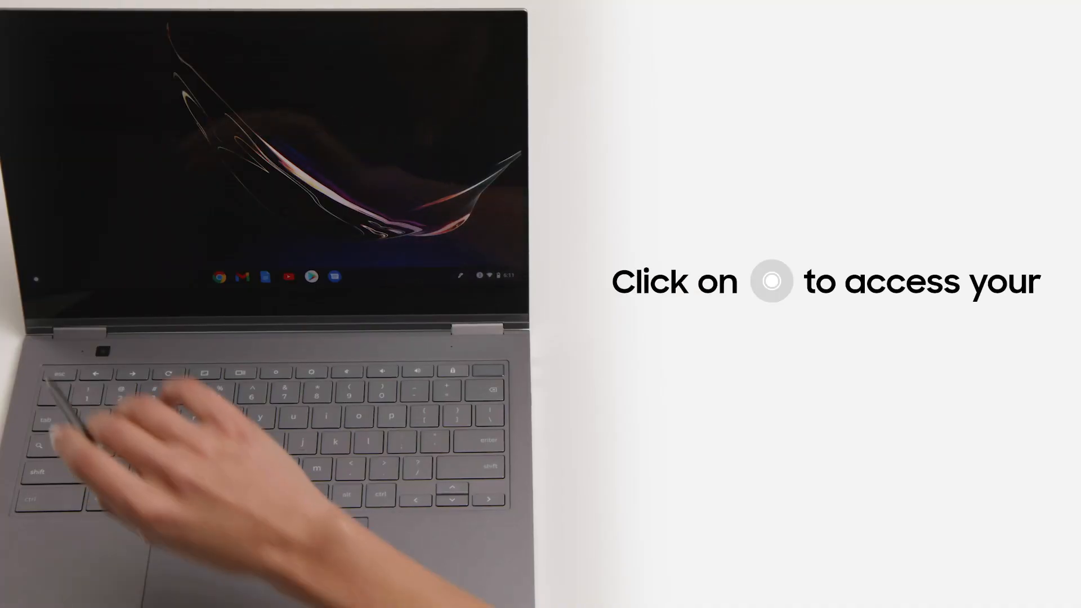
click(40, 277)
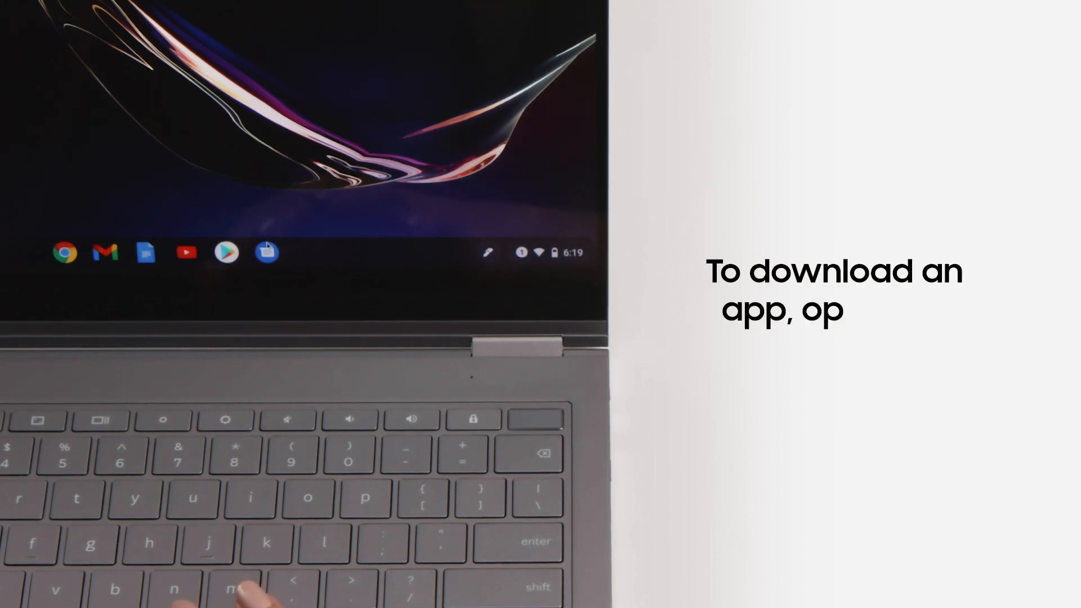
- Search the Play Store for 'web' and install Cisco Webex Meetings
click(225, 252)
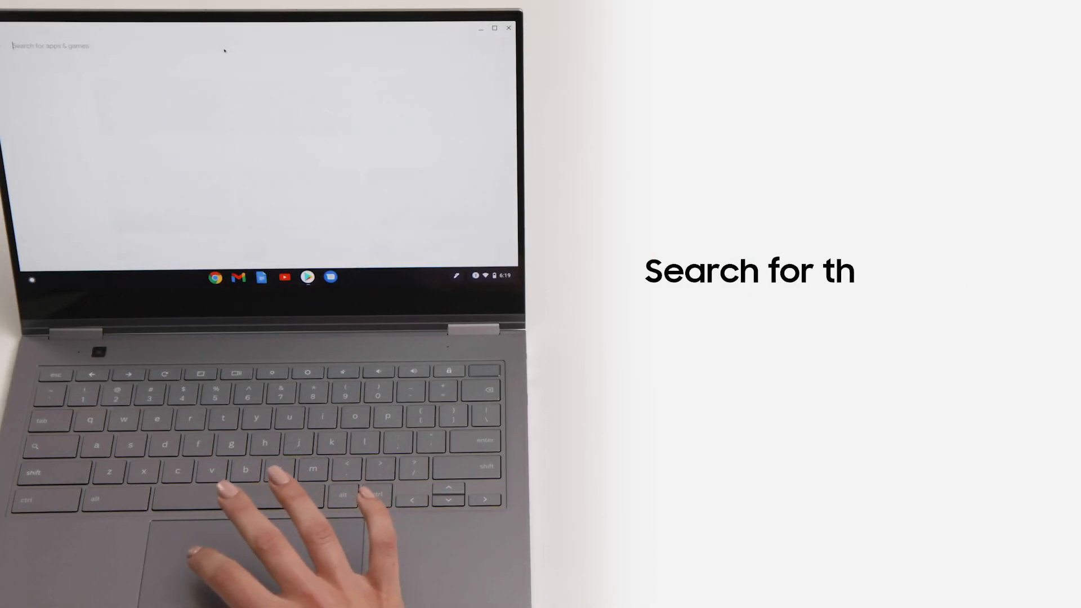
text(web)
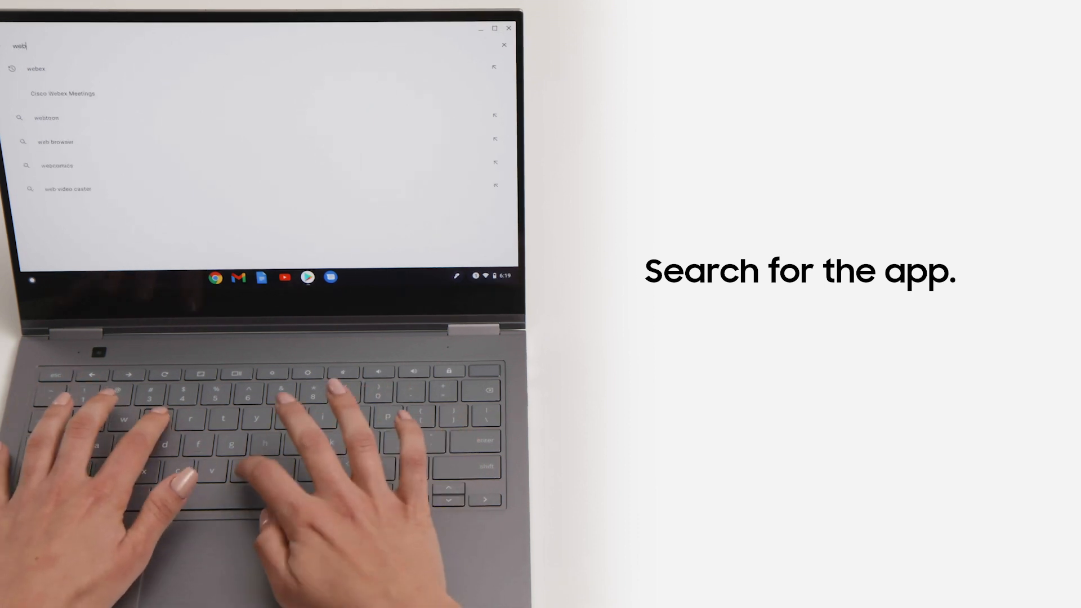
click(62, 94)
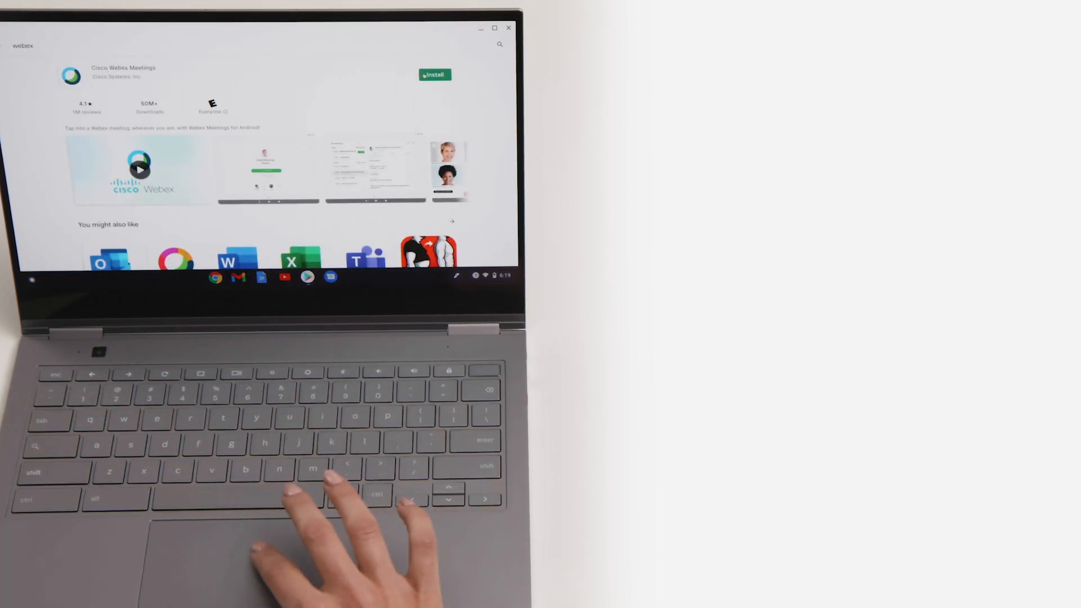
click(435, 74)
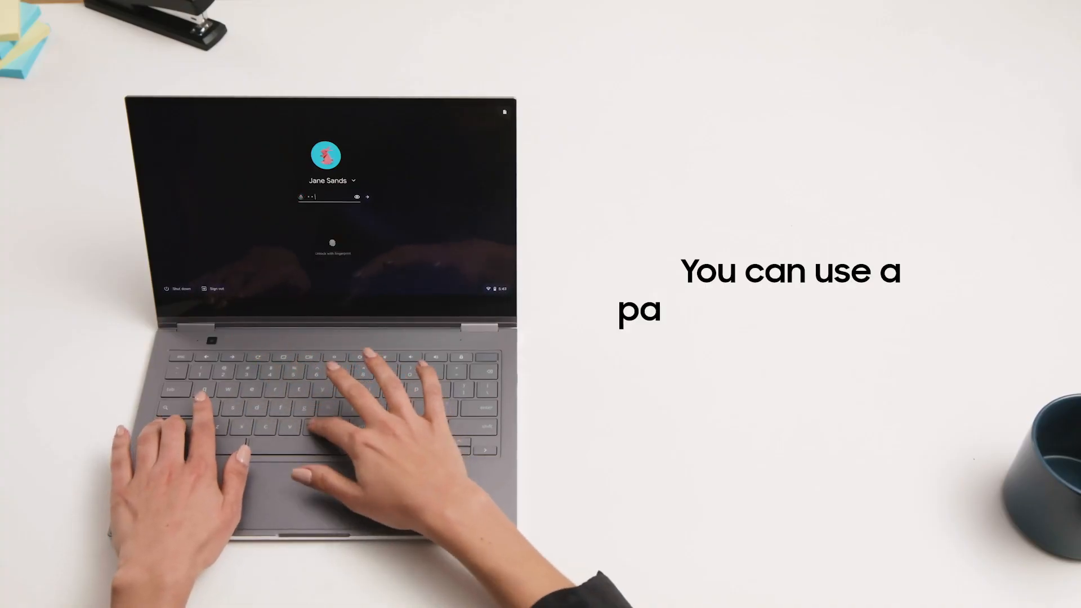
- Sign in with the password and start Android phone setup under Connected devices
text(password)
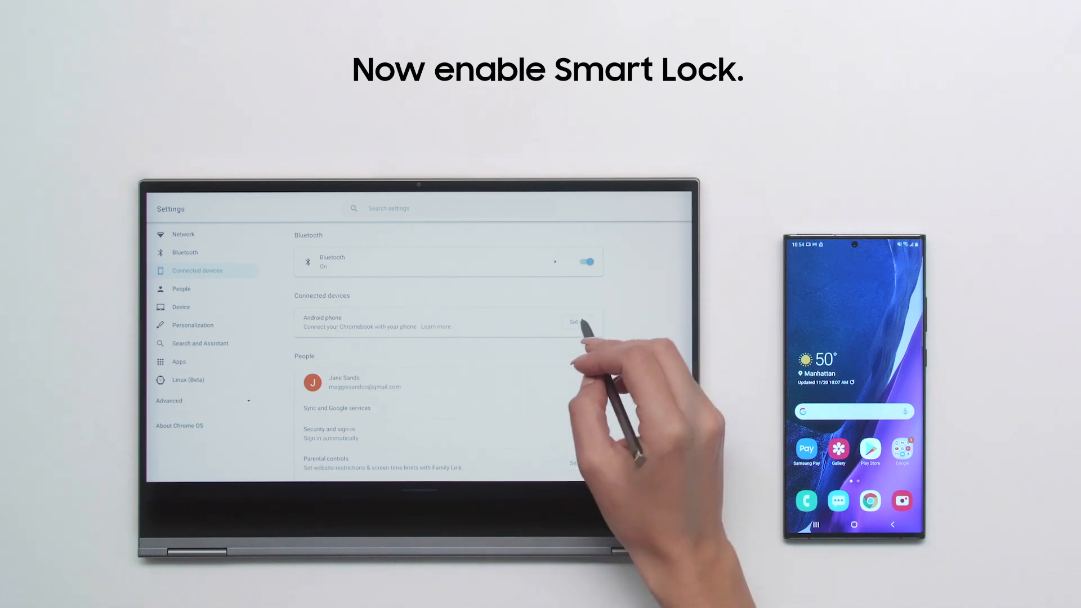
click(577, 322)
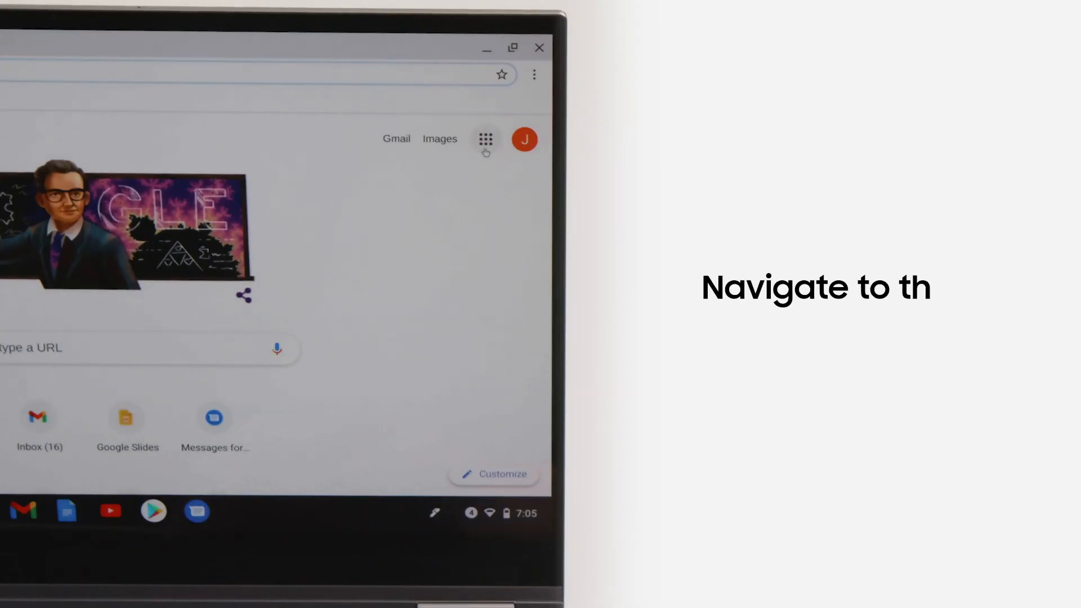
- Launch Google Drive from the Google apps grid on the new tab page
click(485, 140)
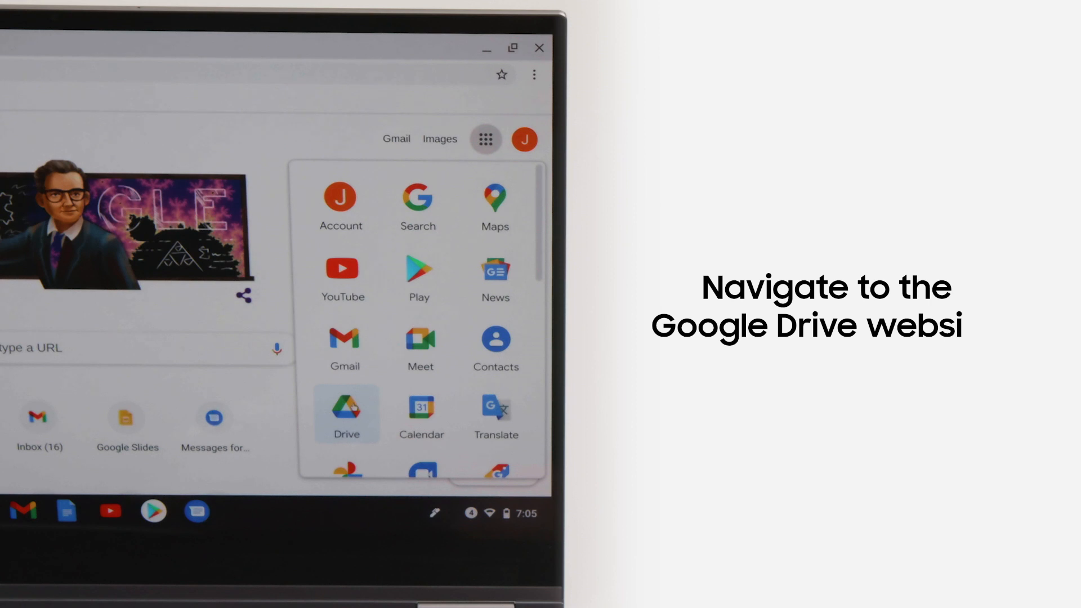
click(348, 413)
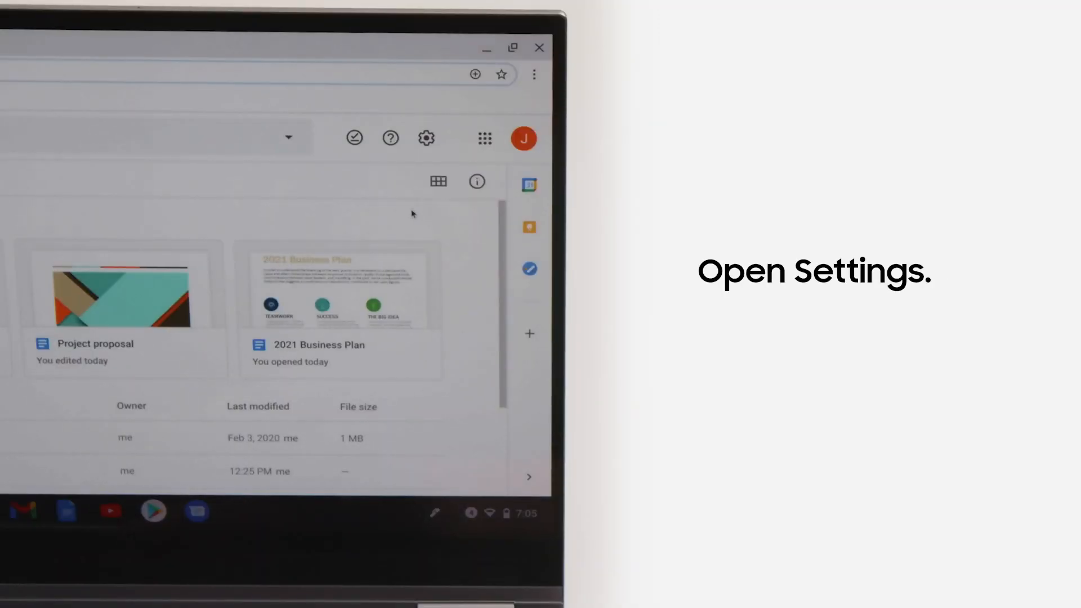
- Enable the Offline checkbox in Drive Settings, confirm Done, then begin retyping '202' in the document title
click(425, 137)
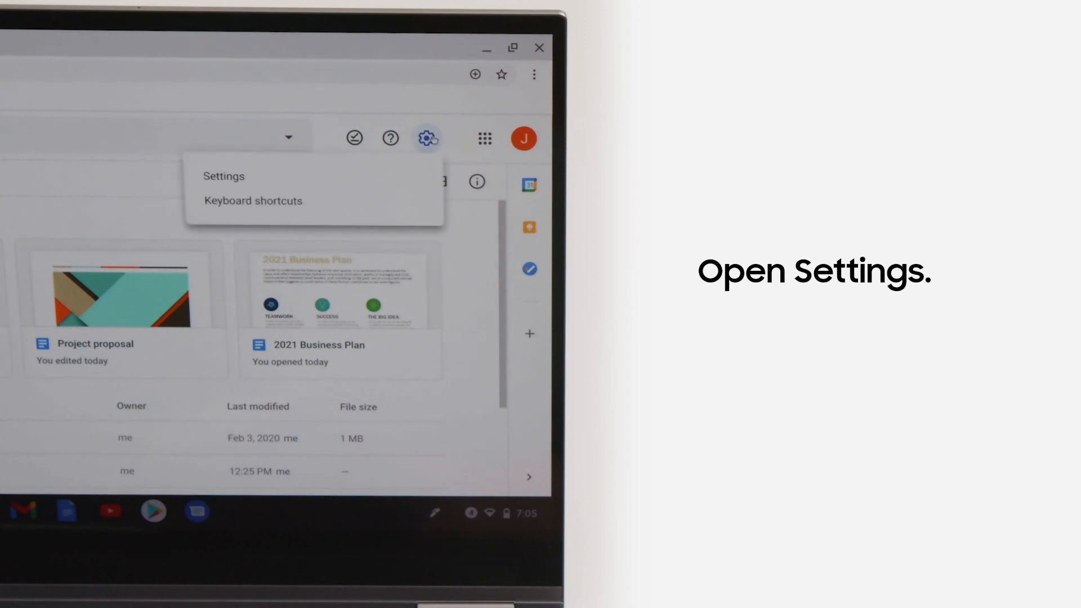
click(223, 175)
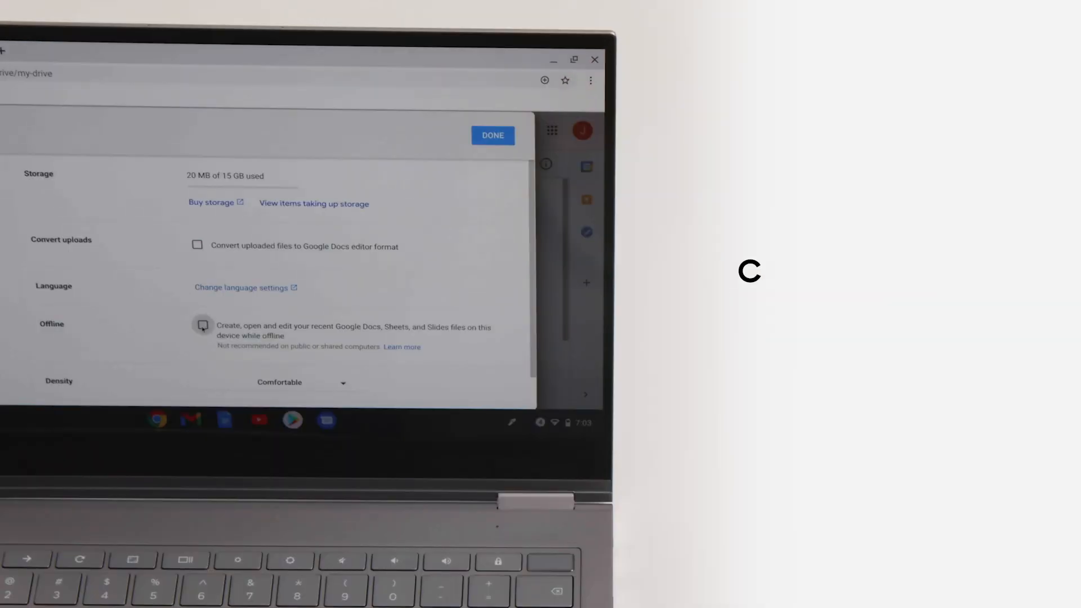
click(202, 324)
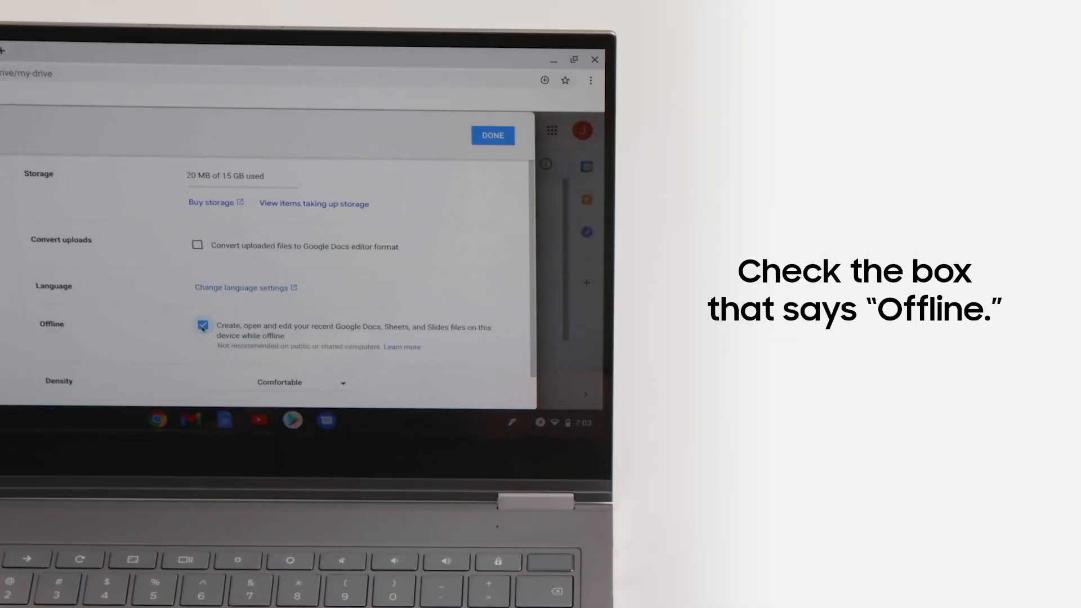
click(201, 324)
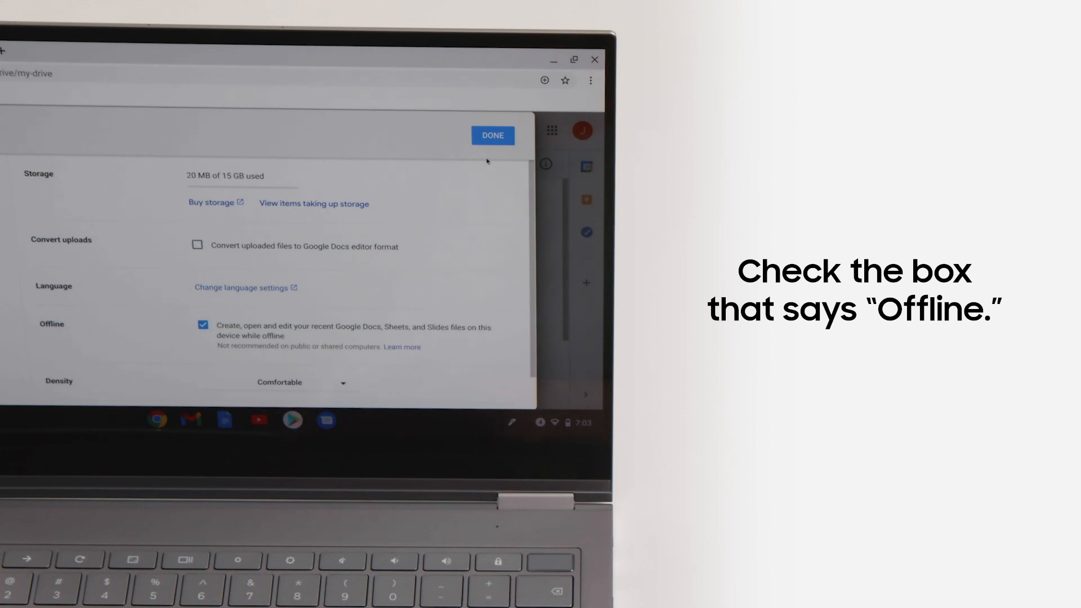
click(492, 135)
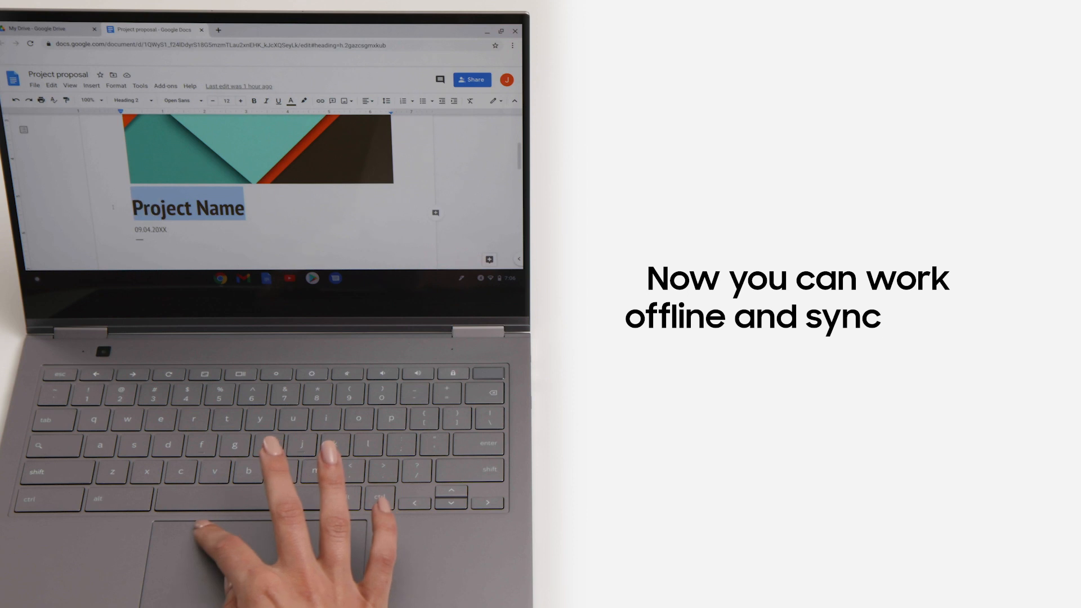
text(202)
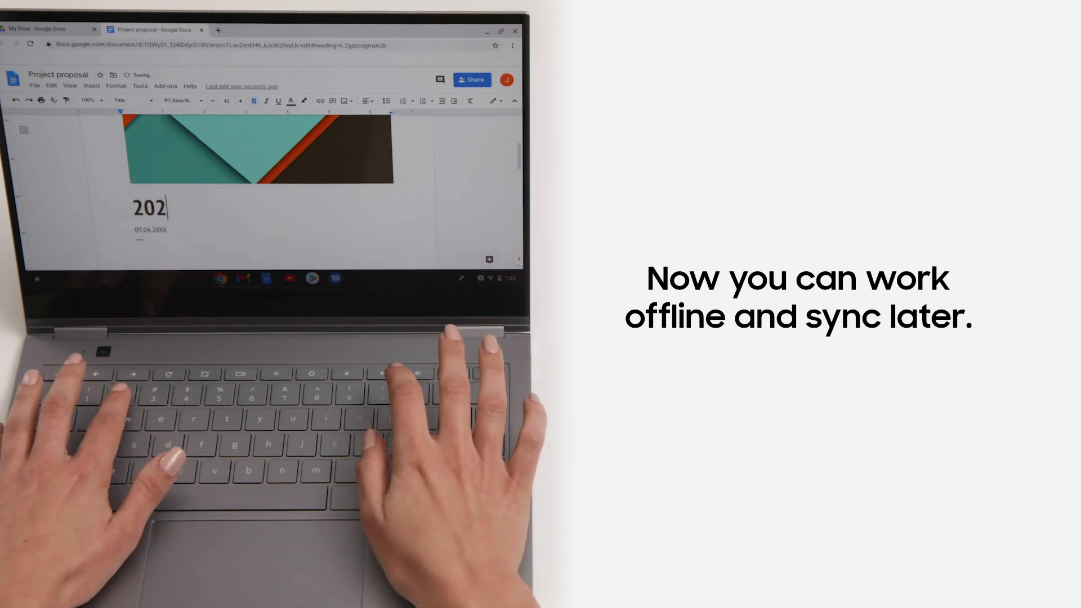